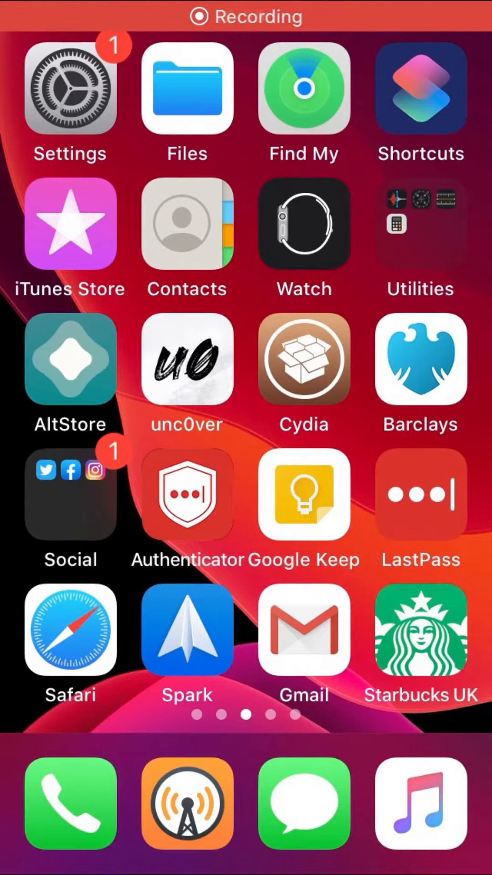
# - In the Watch app's Messages settings, set Dictated Messages to Audio, then to Transcript or Audio
pyautogui.click(304, 224)
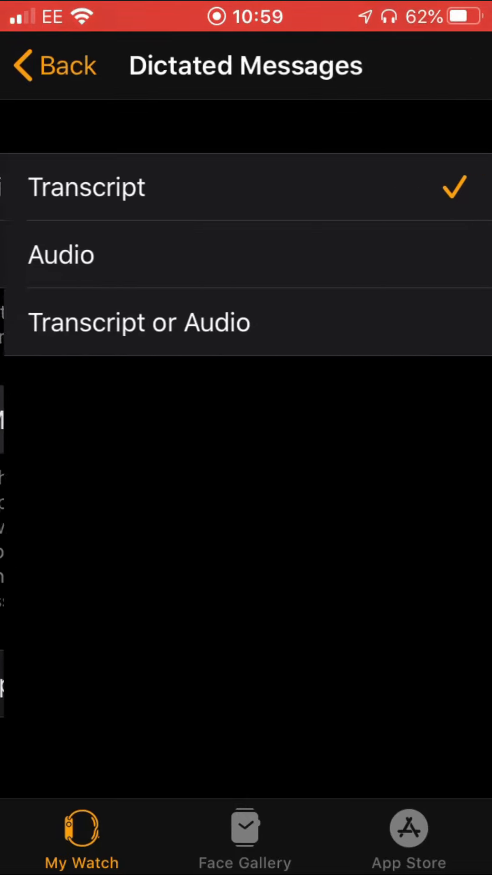
pyautogui.click(56, 255)
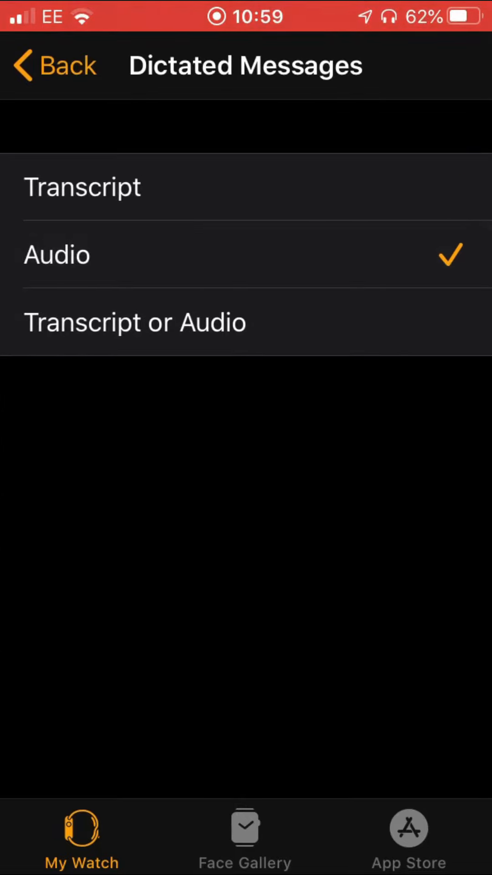
pyautogui.click(135, 323)
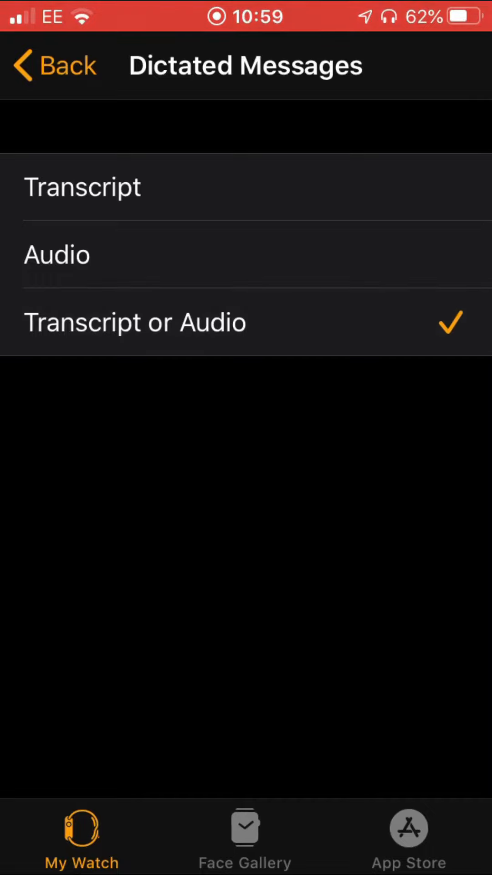